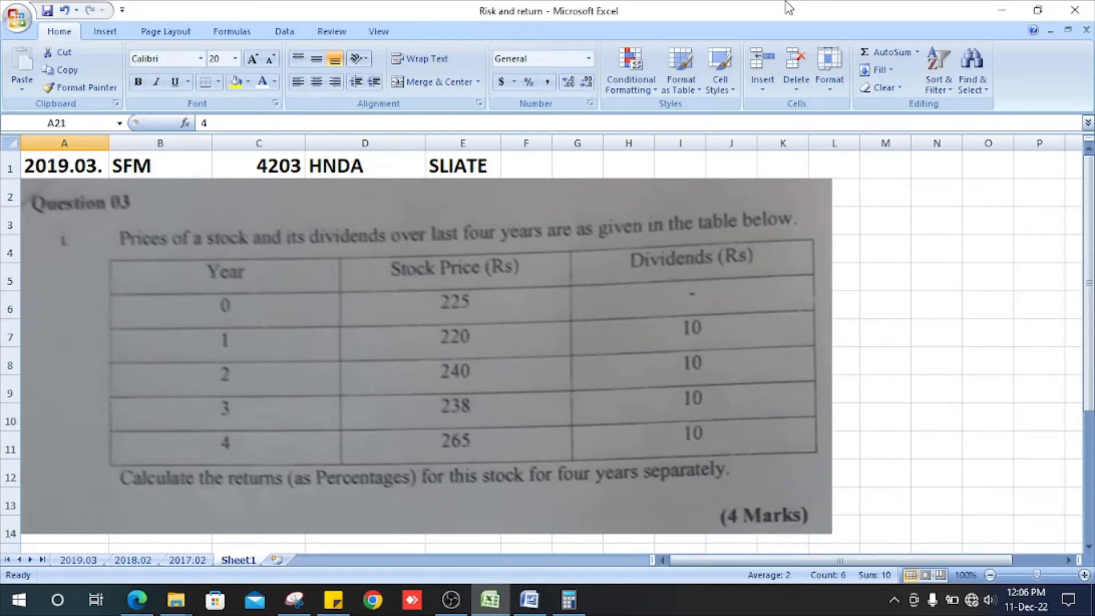
pyautogui.moveTo(310, 192)
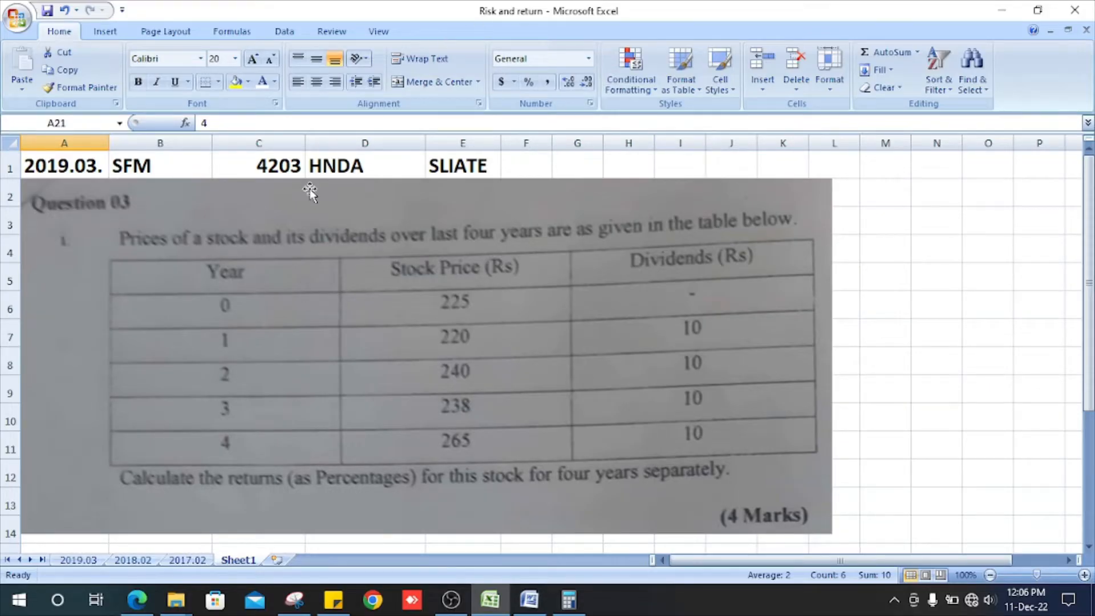
pyautogui.moveTo(525, 267)
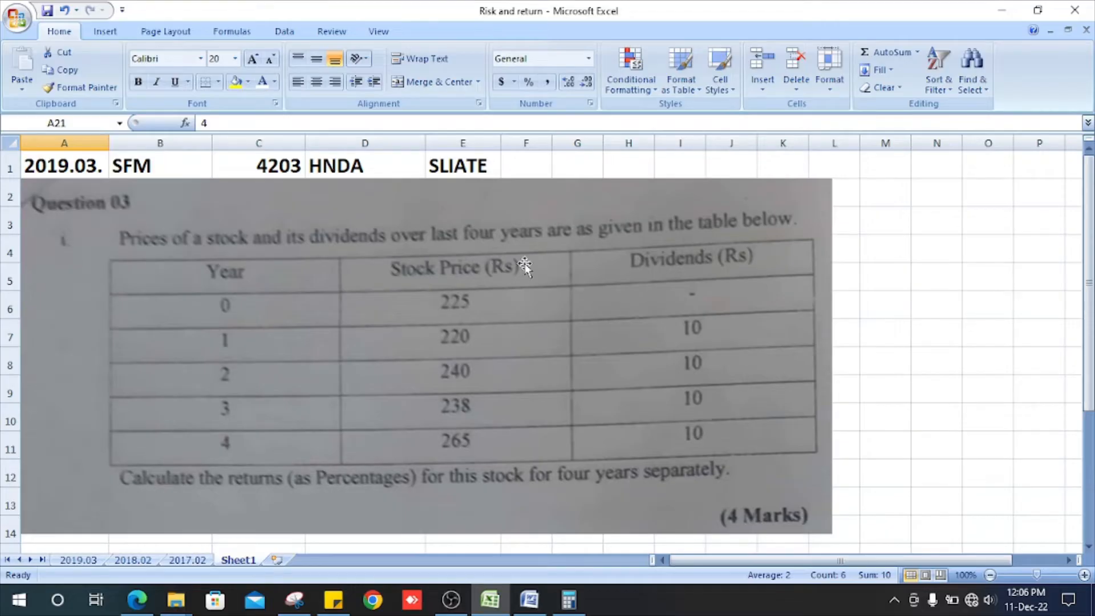
pyautogui.moveTo(784, 227)
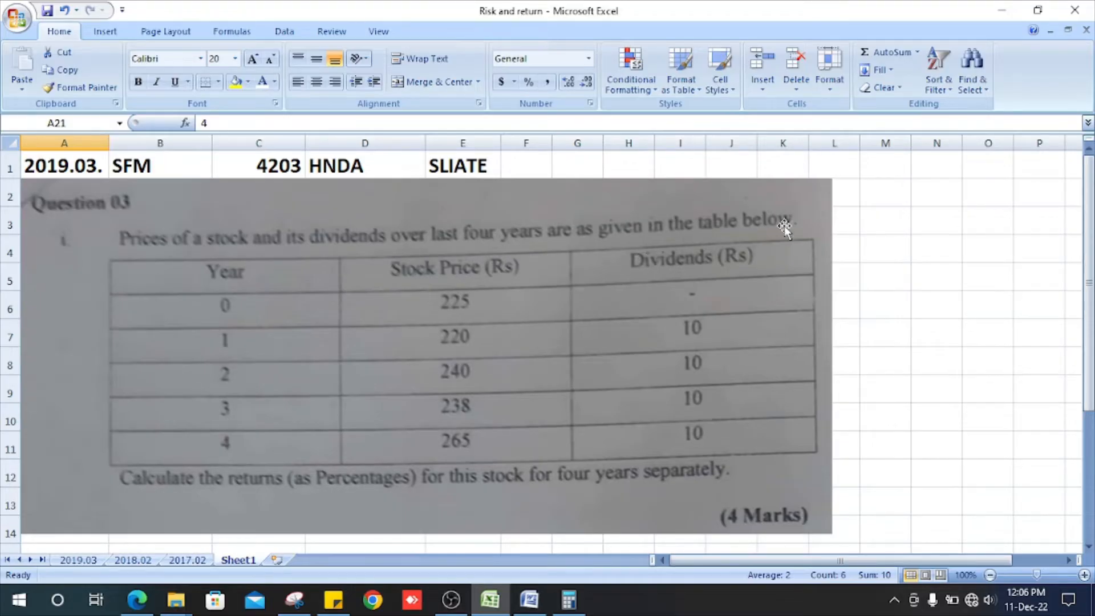
pyautogui.moveTo(331, 329)
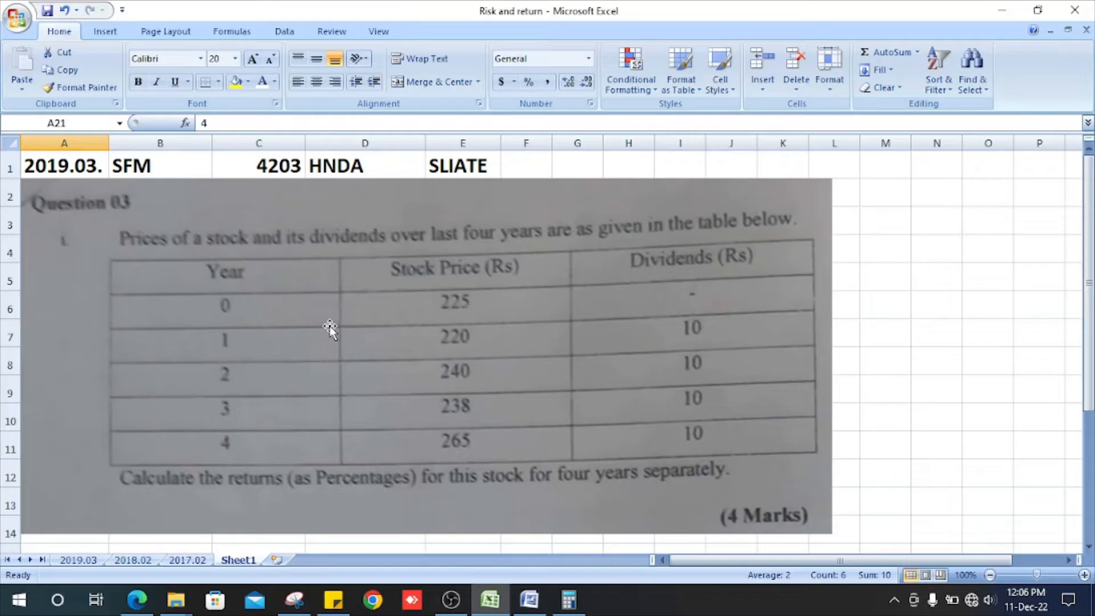
pyautogui.moveTo(468, 287)
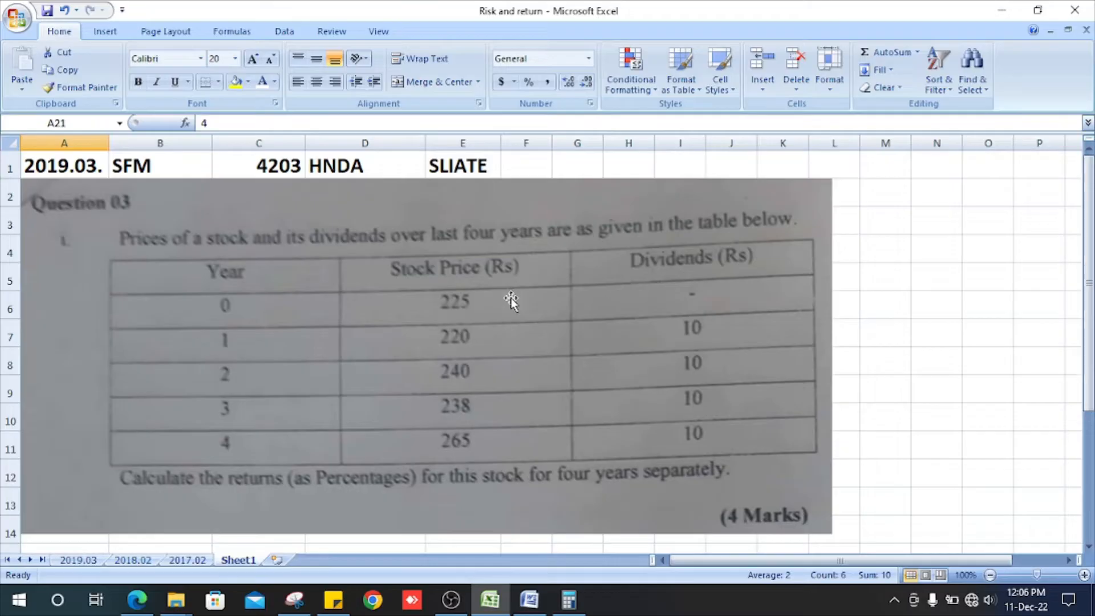
pyautogui.moveTo(520, 304)
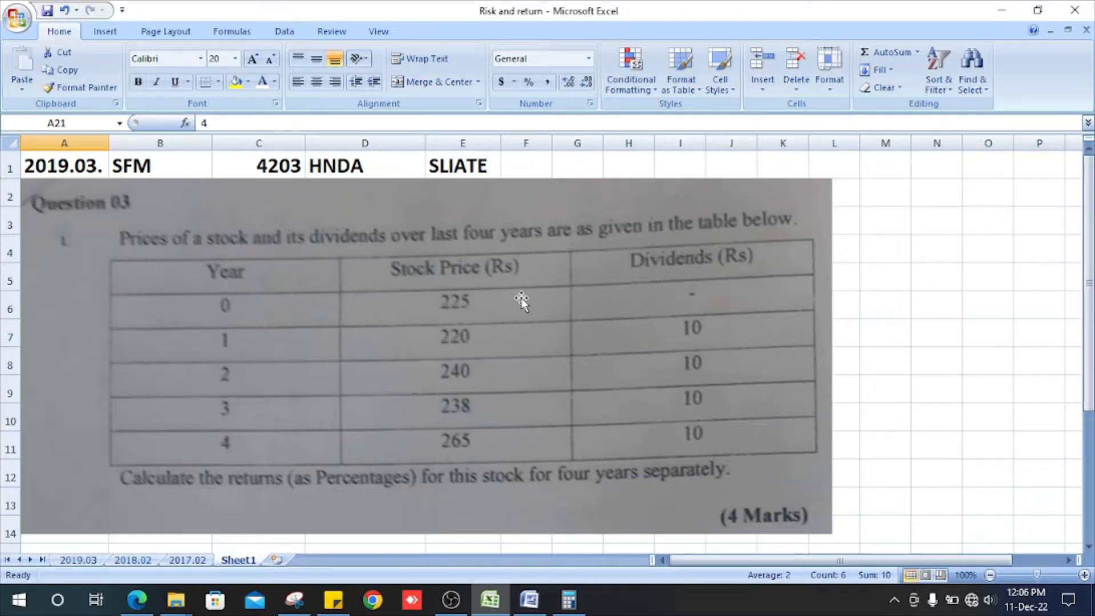
pyautogui.moveTo(681, 448)
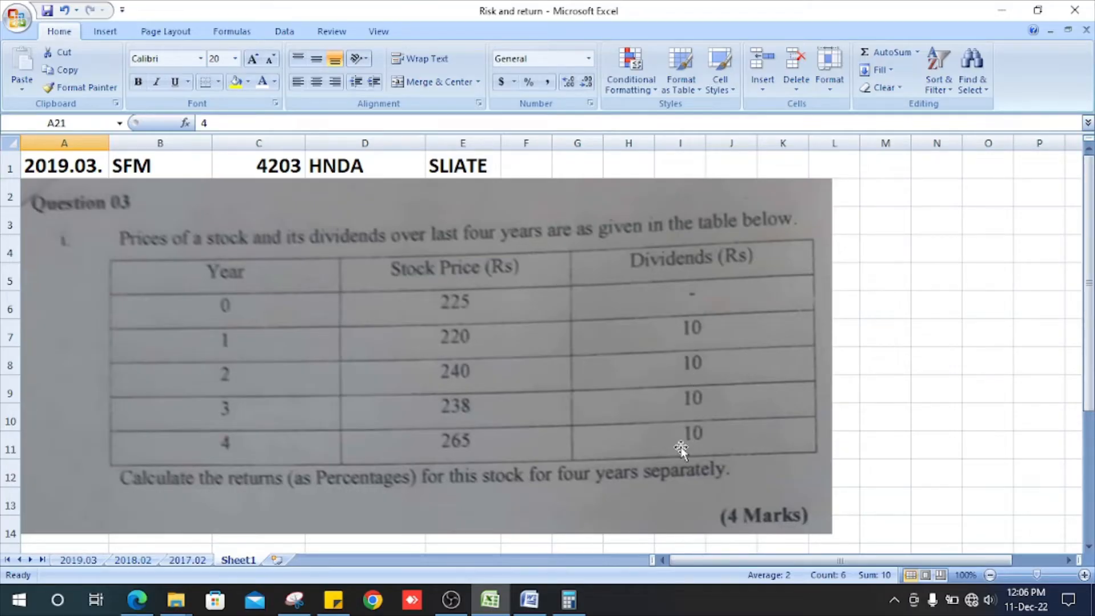
# Scroll down the sheet and move to the empty column beside the dividends data.
pyautogui.scroll(-3)
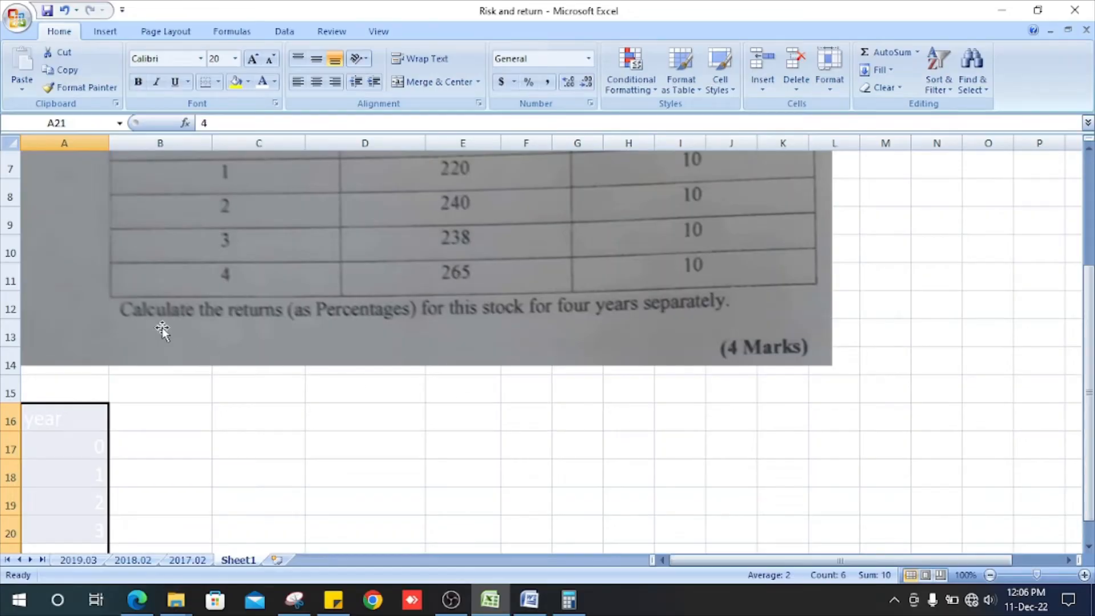
pyautogui.moveTo(375, 332)
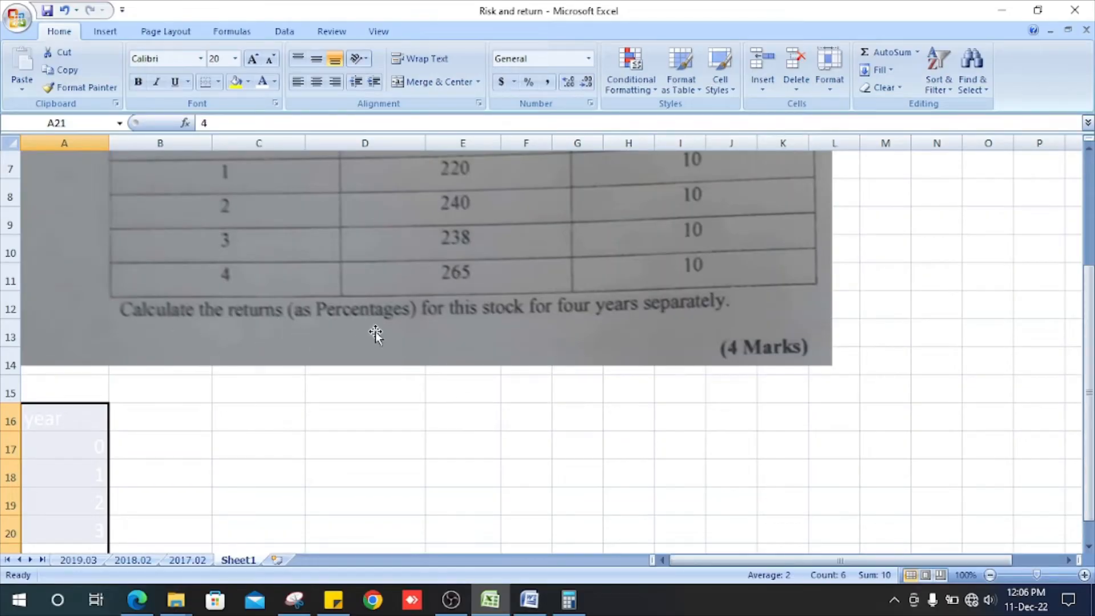
pyautogui.moveTo(424, 332)
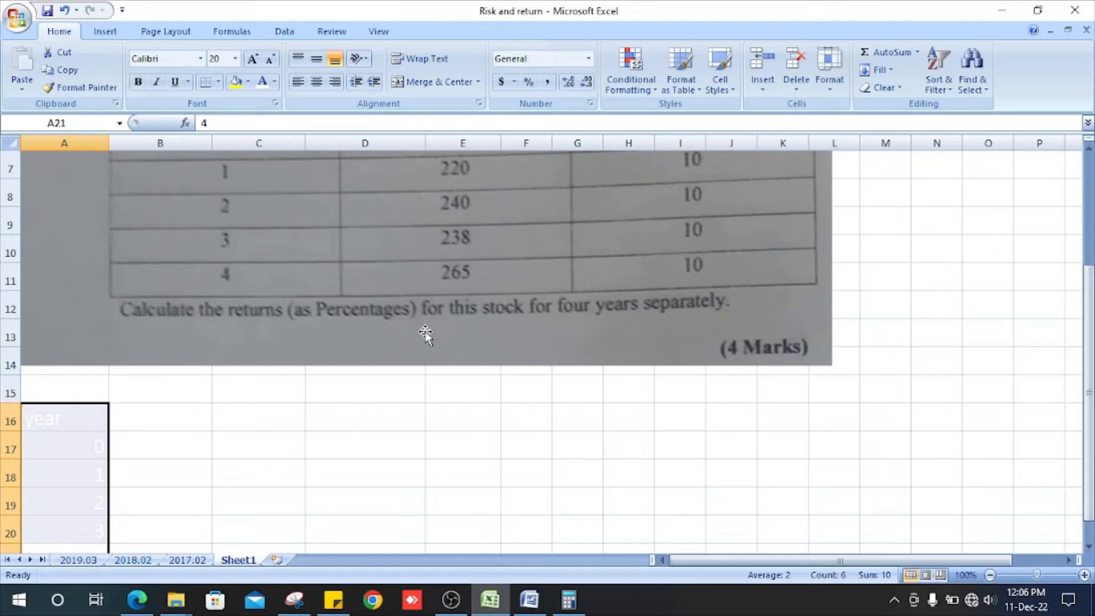
pyautogui.moveTo(526, 371)
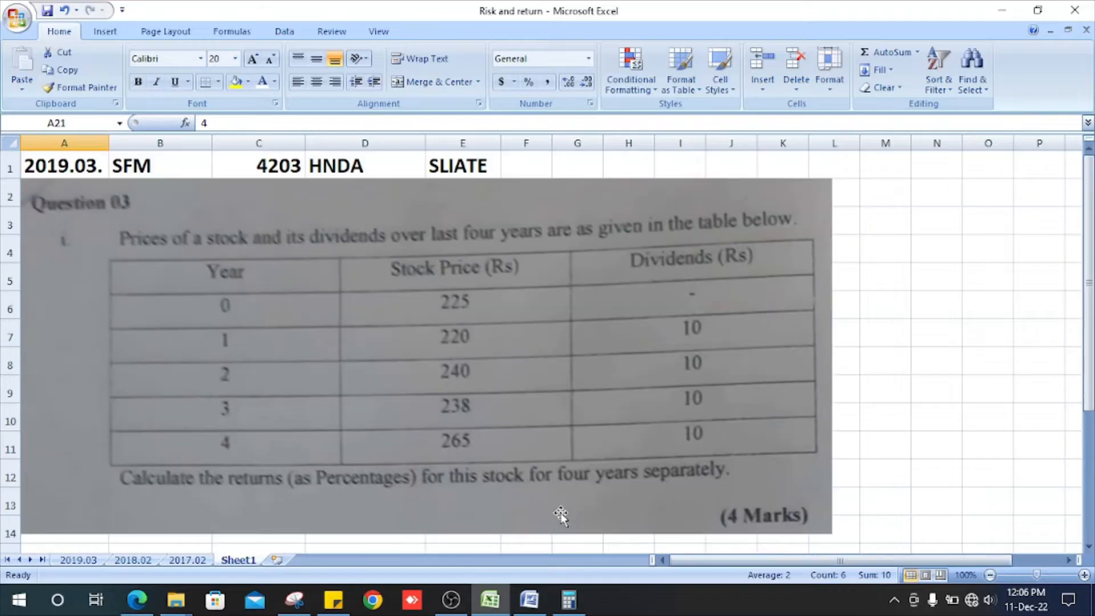
pyautogui.moveTo(503, 362)
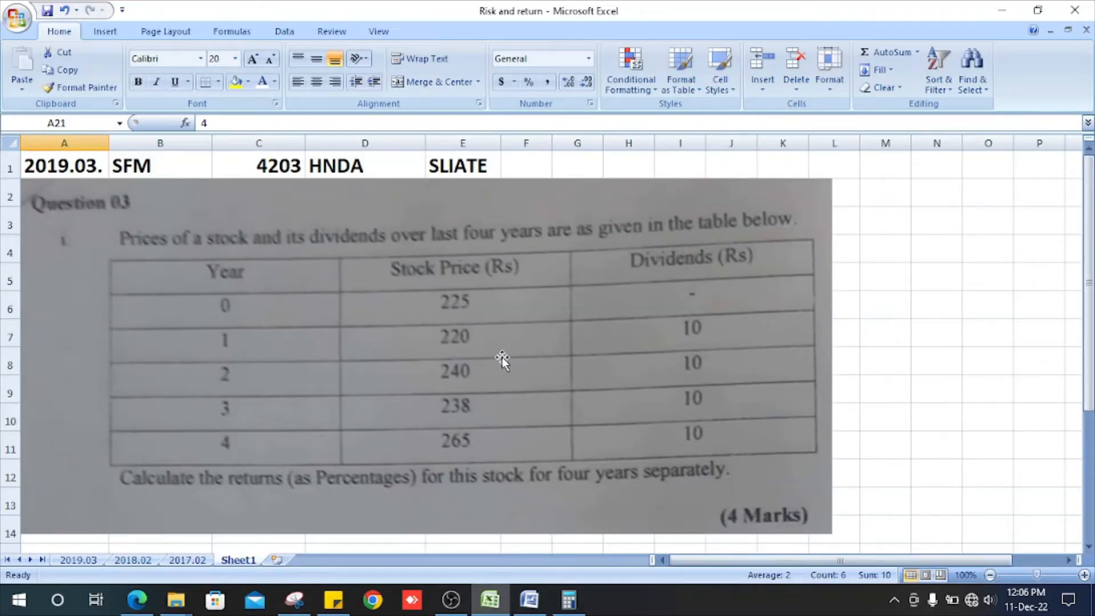
pyautogui.moveTo(296, 309)
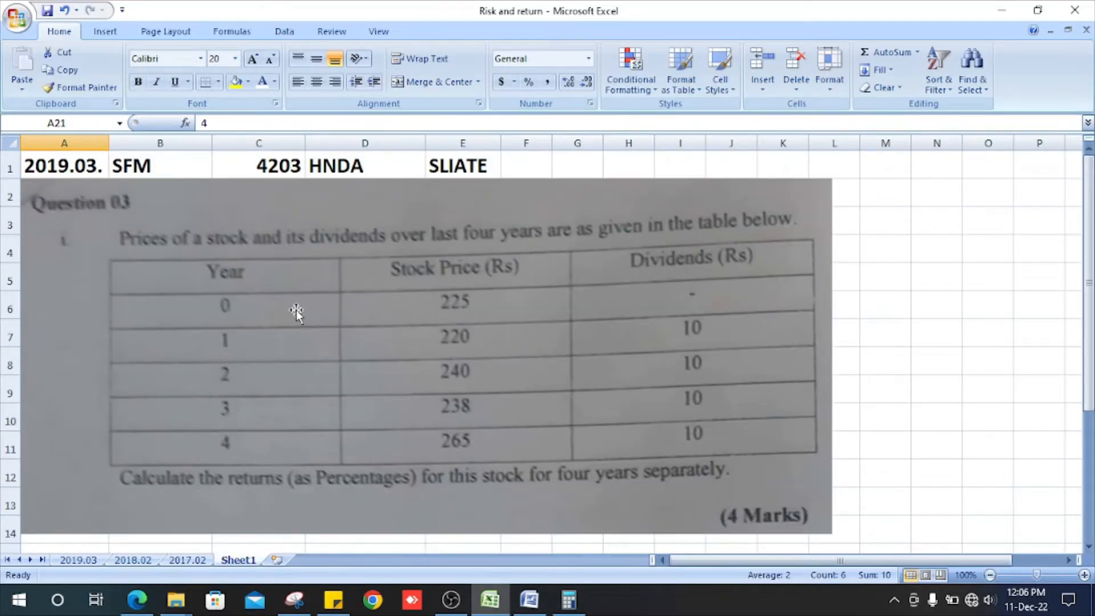
pyautogui.scroll(-3)
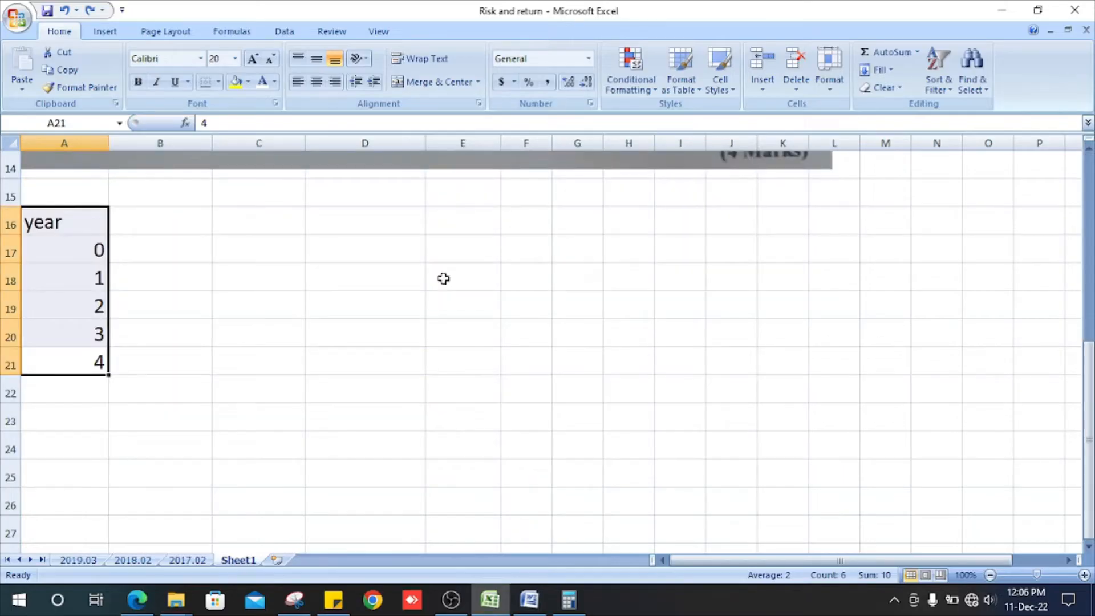
pyautogui.moveTo(297, 315)
pyautogui.write('265')
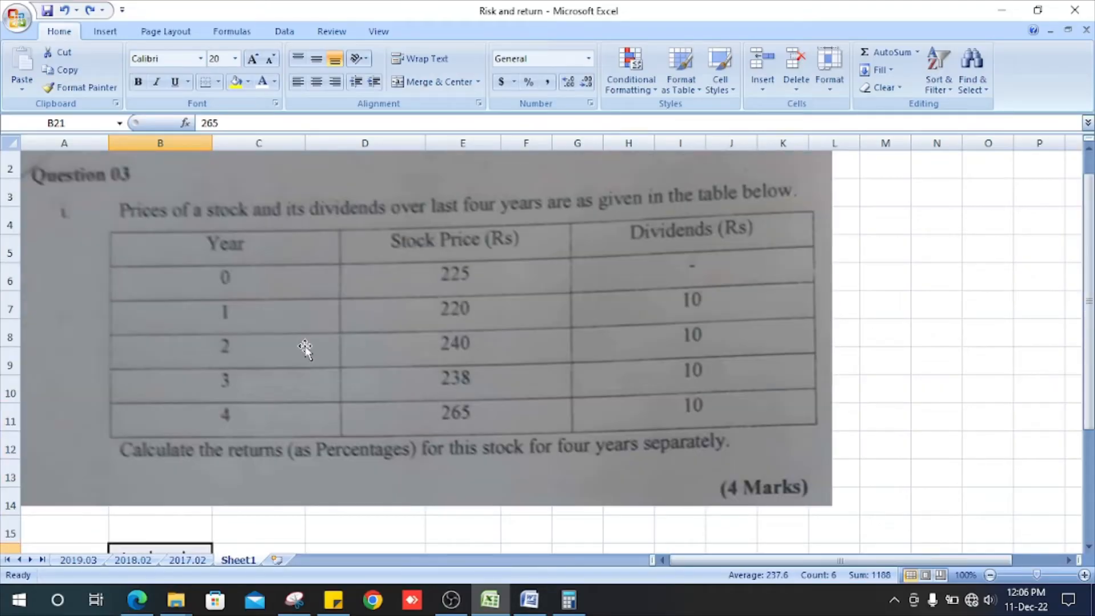
pyautogui.scroll(-3)
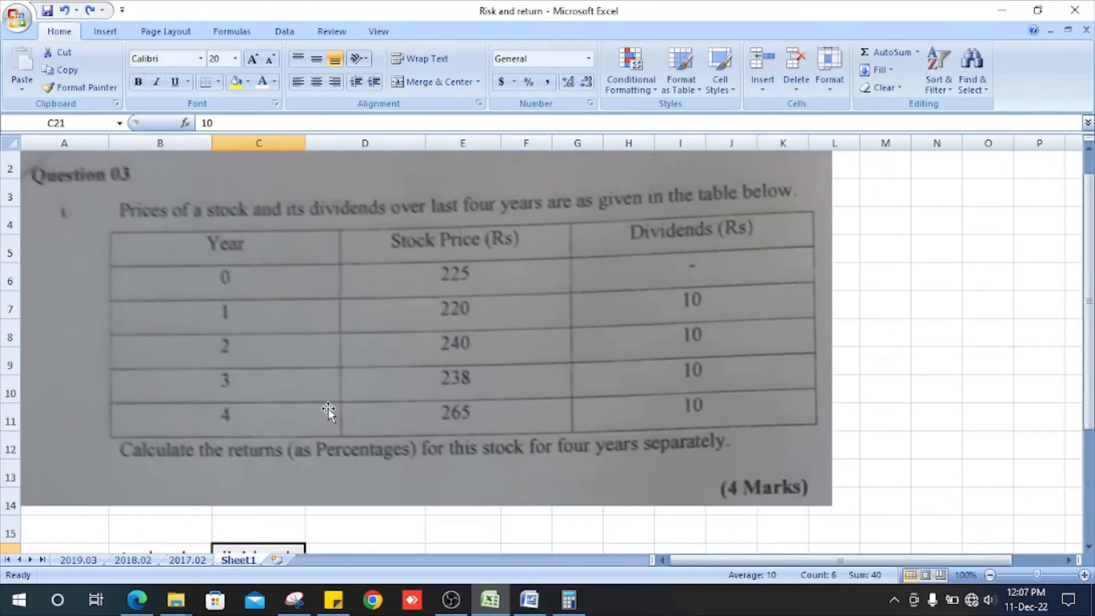
pyautogui.scroll(-3)
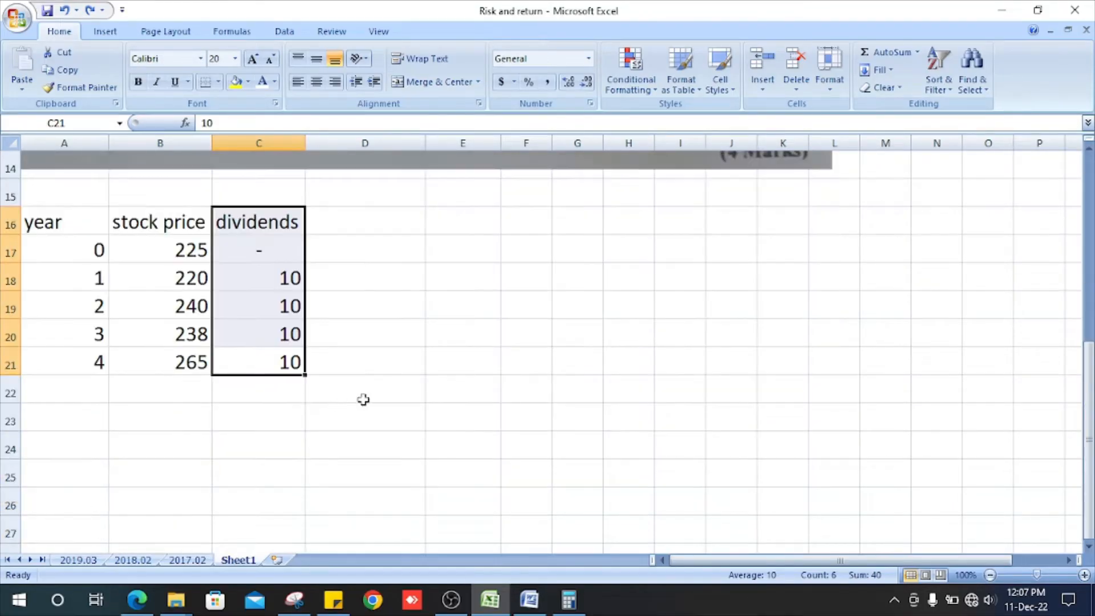
pyautogui.click(365, 390)
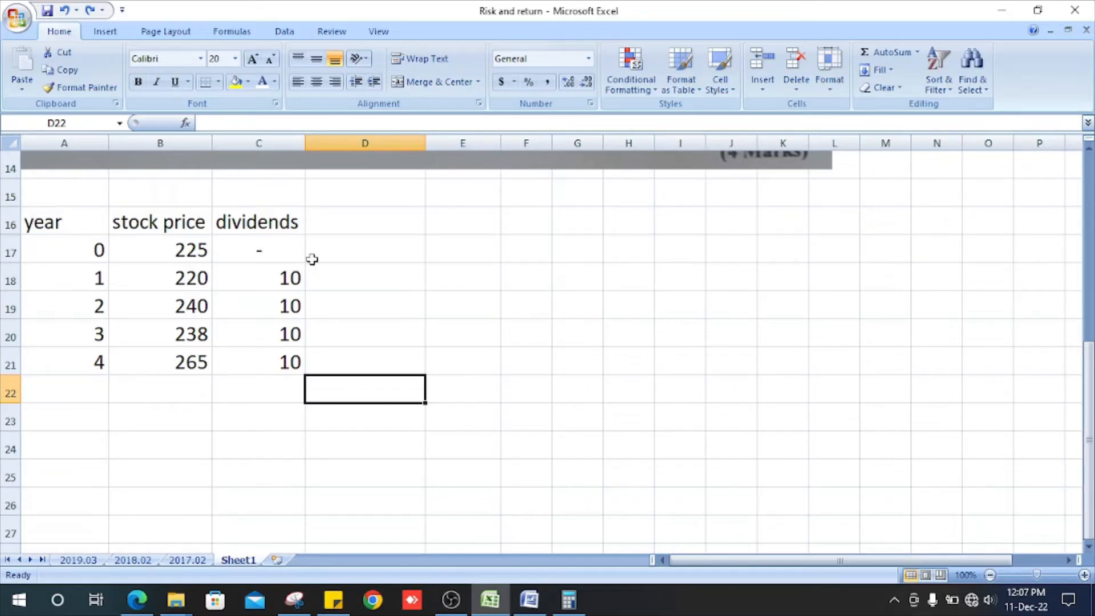
# Enter 0 for year 0 and the expression (10-5)/225 for year 1 in the returns column.
pyautogui.write('0')
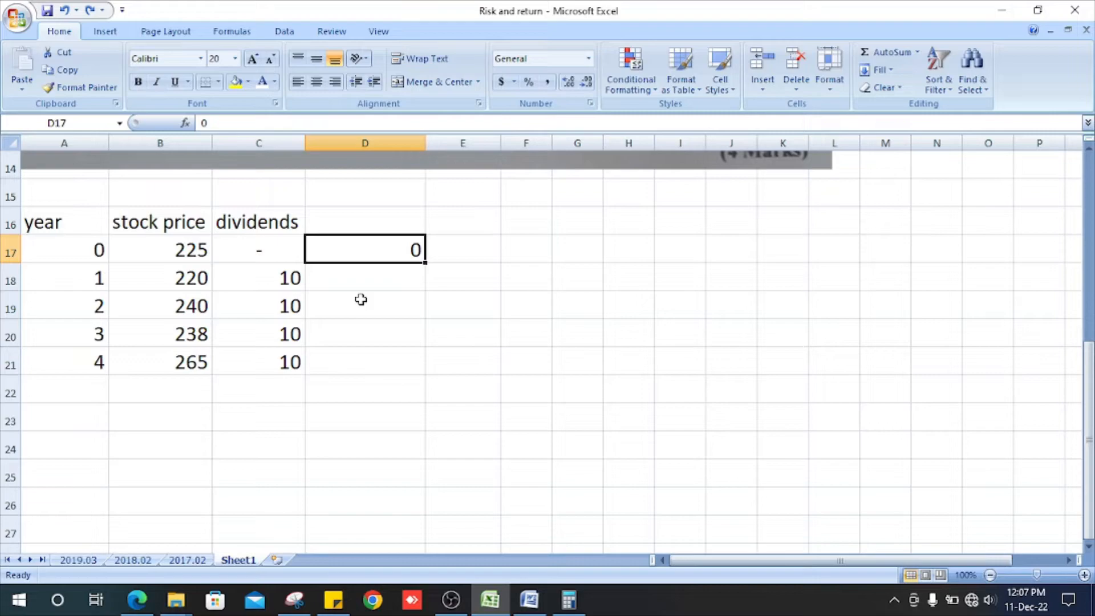
pyautogui.moveTo(323, 285)
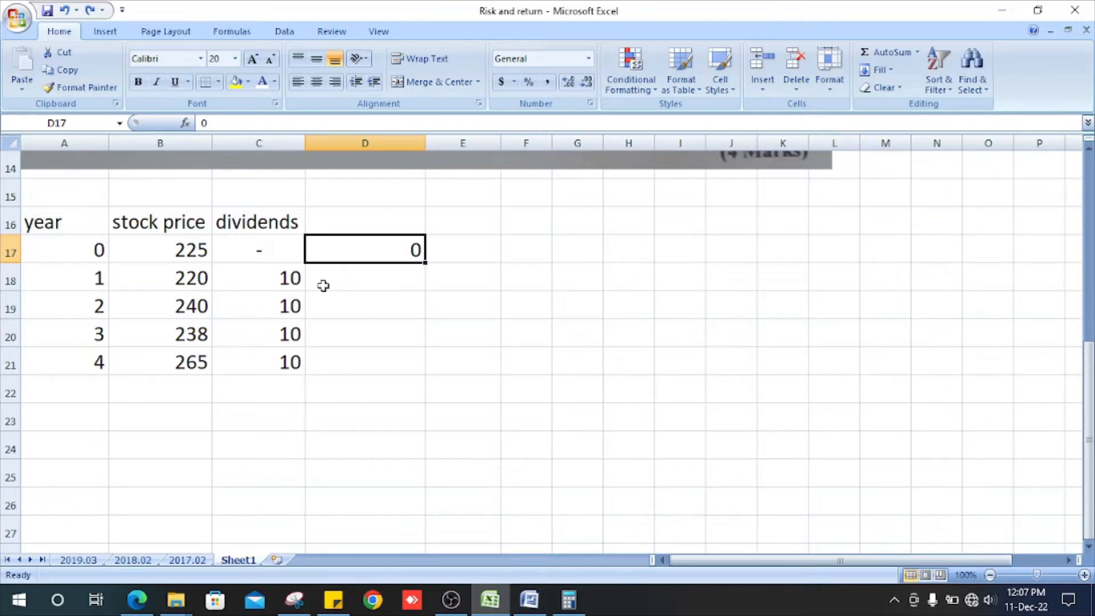
pyautogui.write('(10-5)/225')
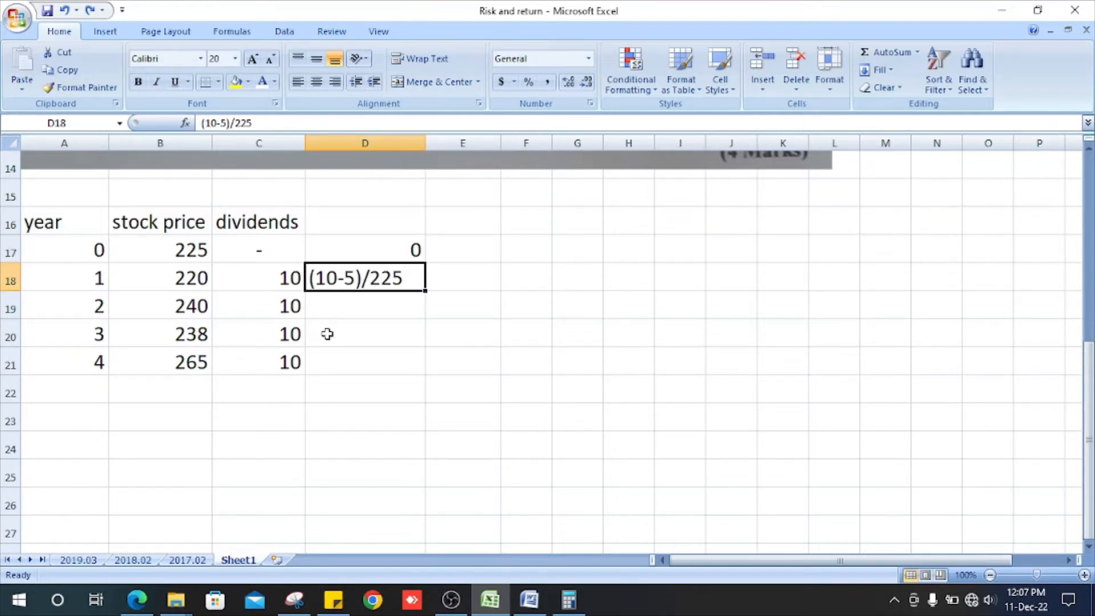
pyautogui.moveTo(342, 278)
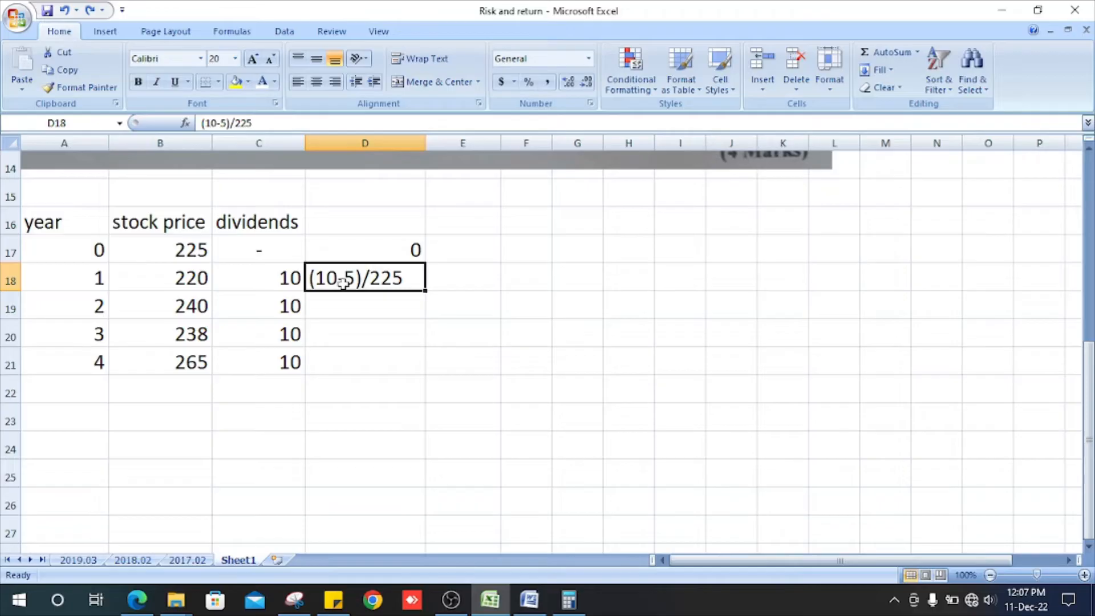
pyautogui.moveTo(190, 251)
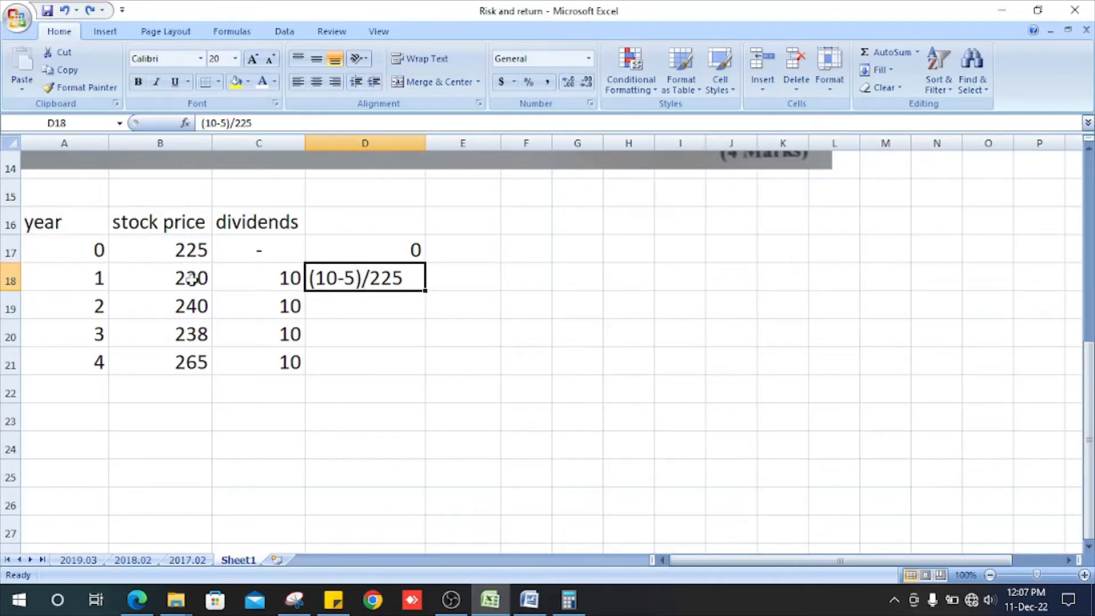
pyautogui.click(568, 599)
pyautogui.write('22')
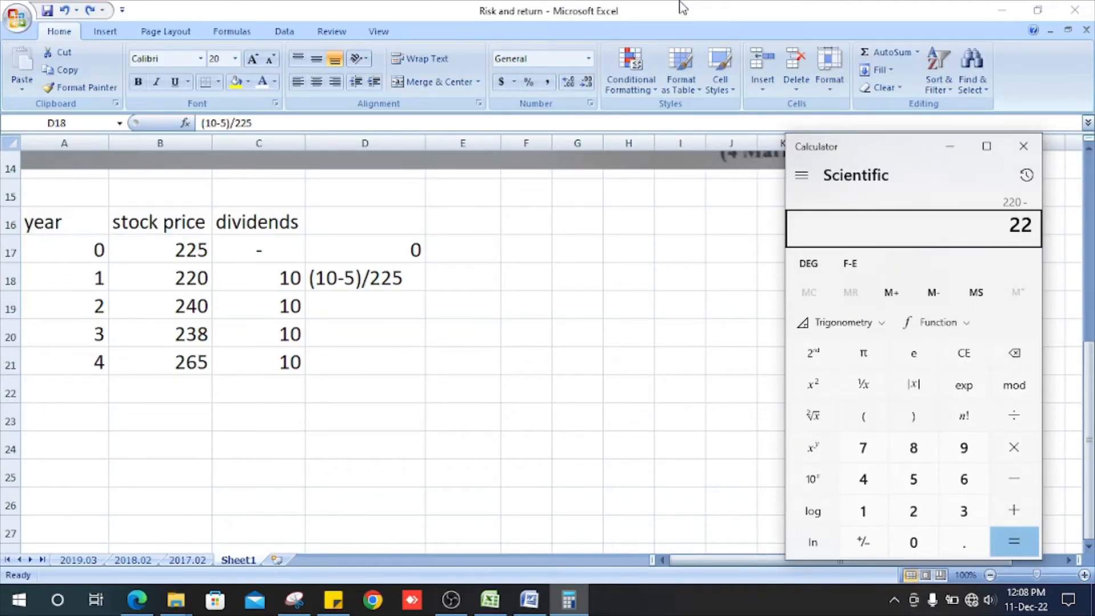
# Compute 220 − 225 = -5 in Calculator as the year 1 price change.
pyautogui.click(1014, 541)
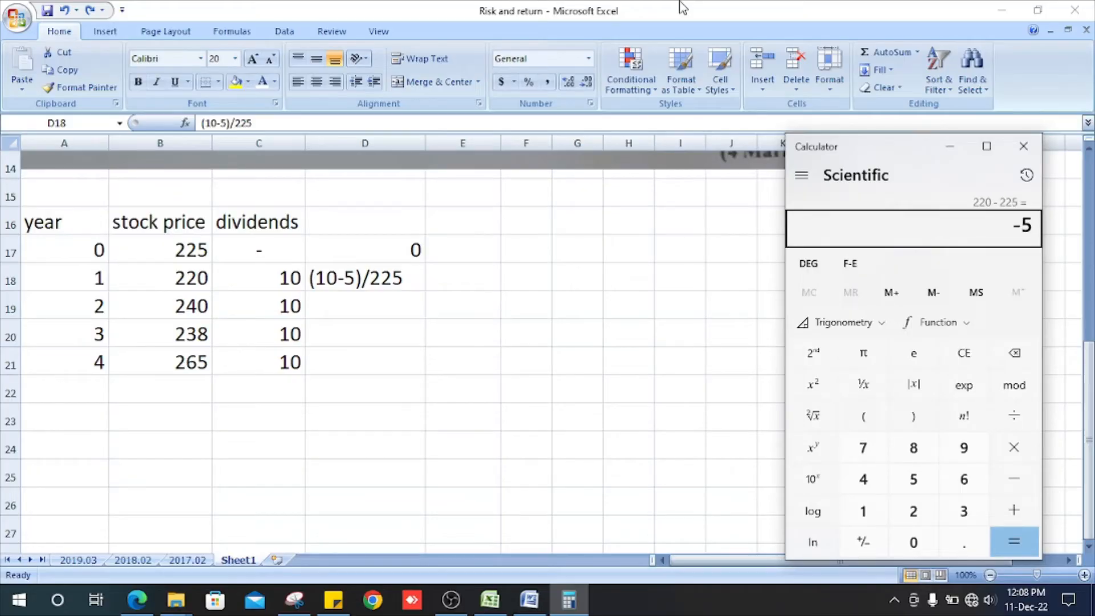
pyautogui.moveTo(296, 276)
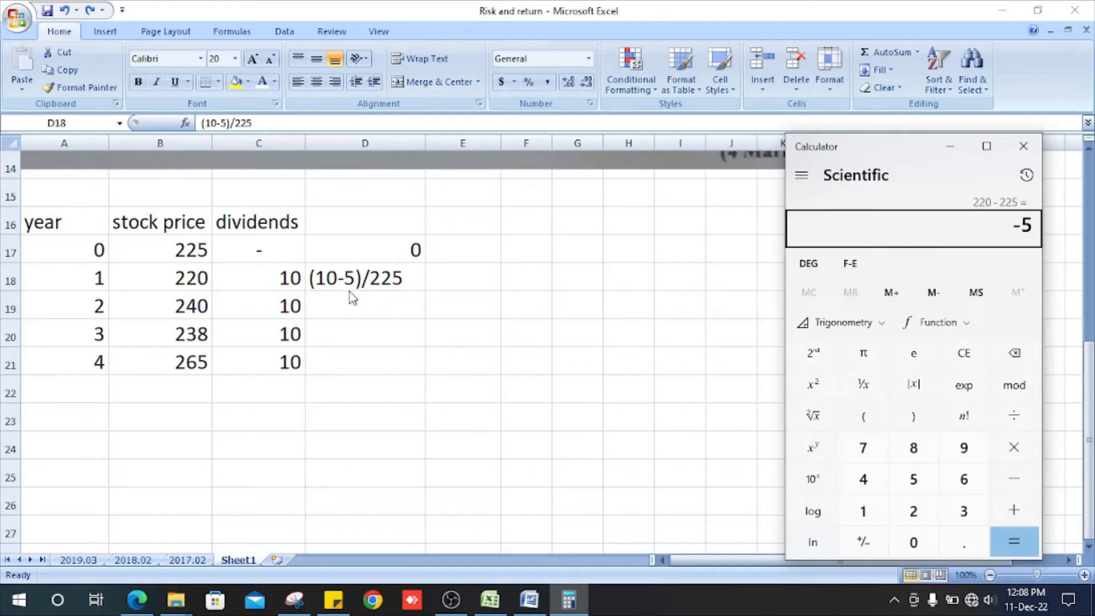
pyautogui.moveTo(134, 252)
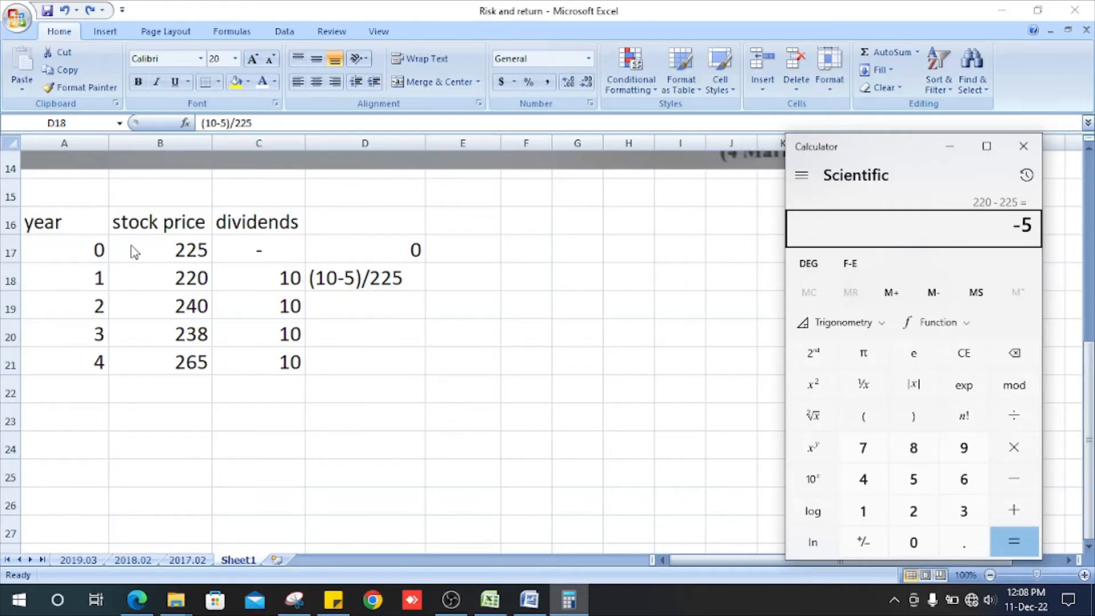
pyautogui.moveTo(178, 273)
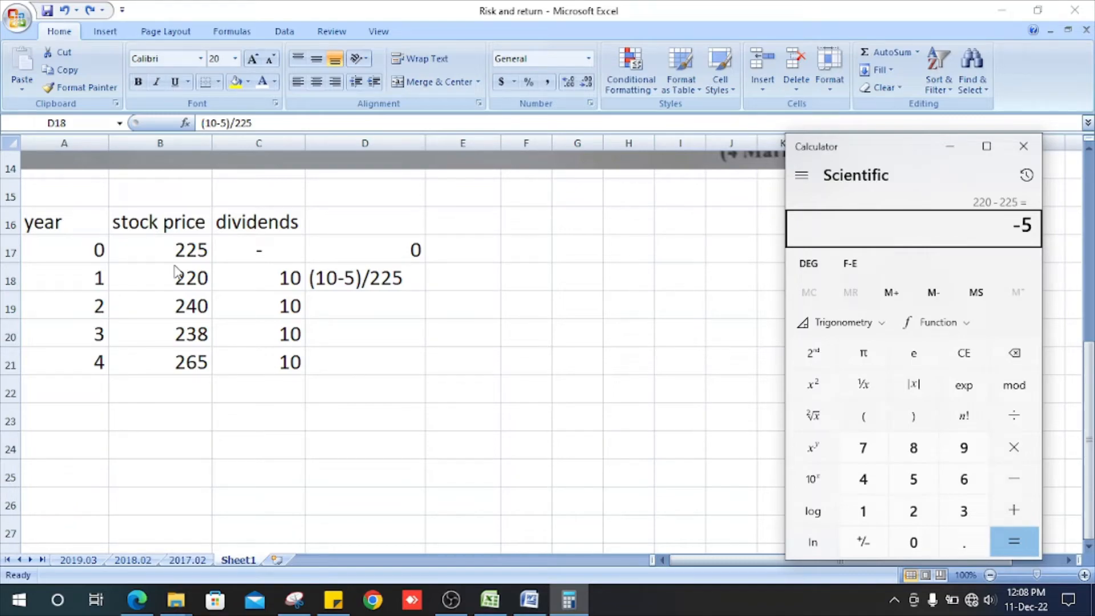
pyautogui.moveTo(241, 289)
pyautogui.write('=(10-5)/226')
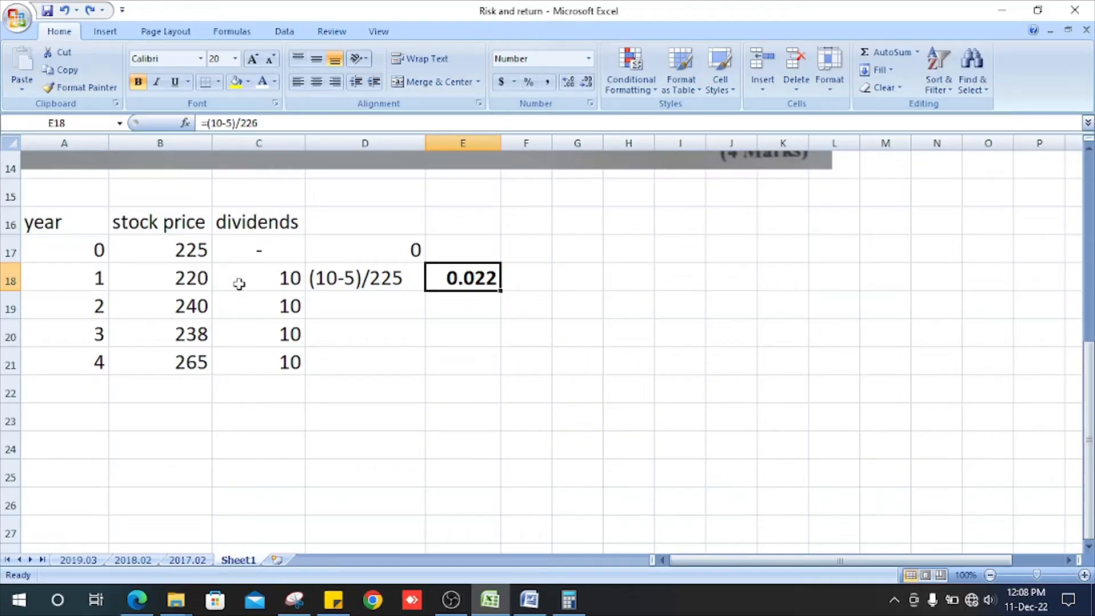
# Enter (10+20)/220 with result 0.136 for year 2 and the year 3 expression (10-2)/240.
pyautogui.write('(10+20)/220')
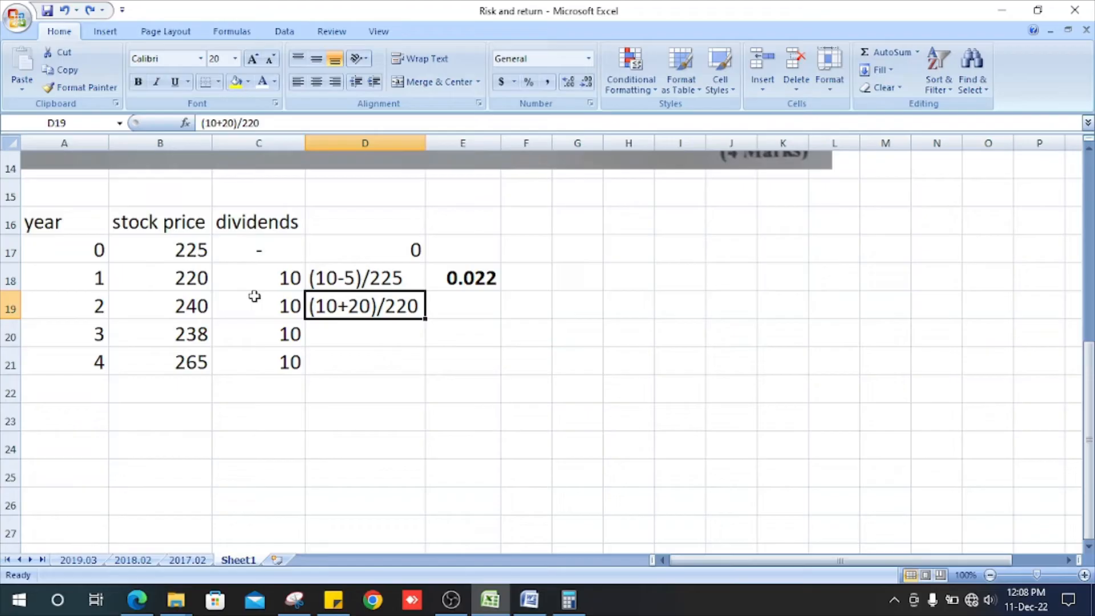
pyautogui.moveTo(276, 315)
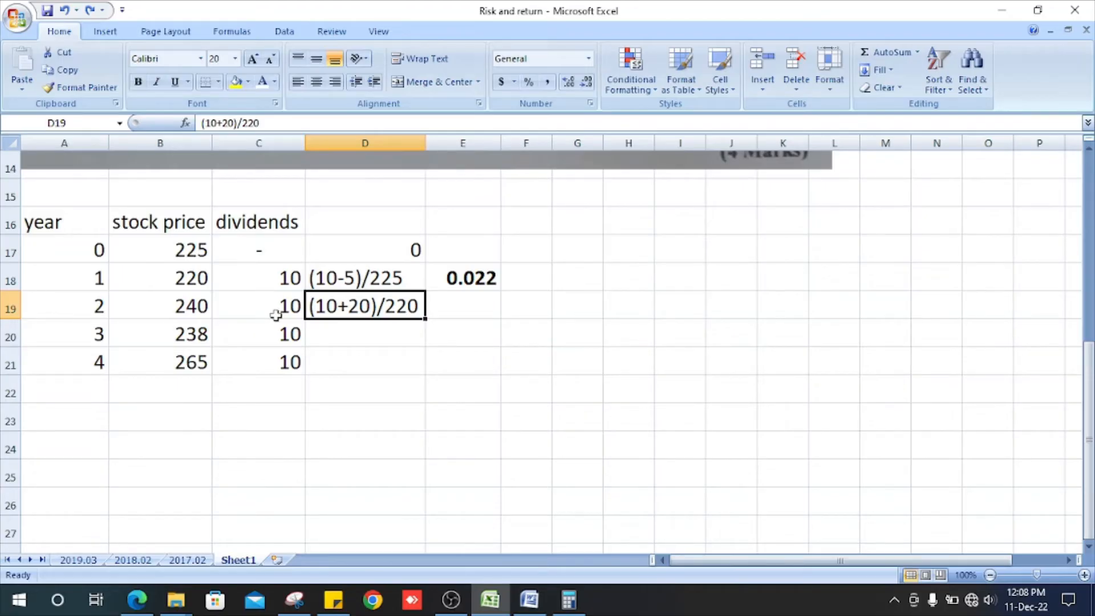
pyautogui.moveTo(196, 312)
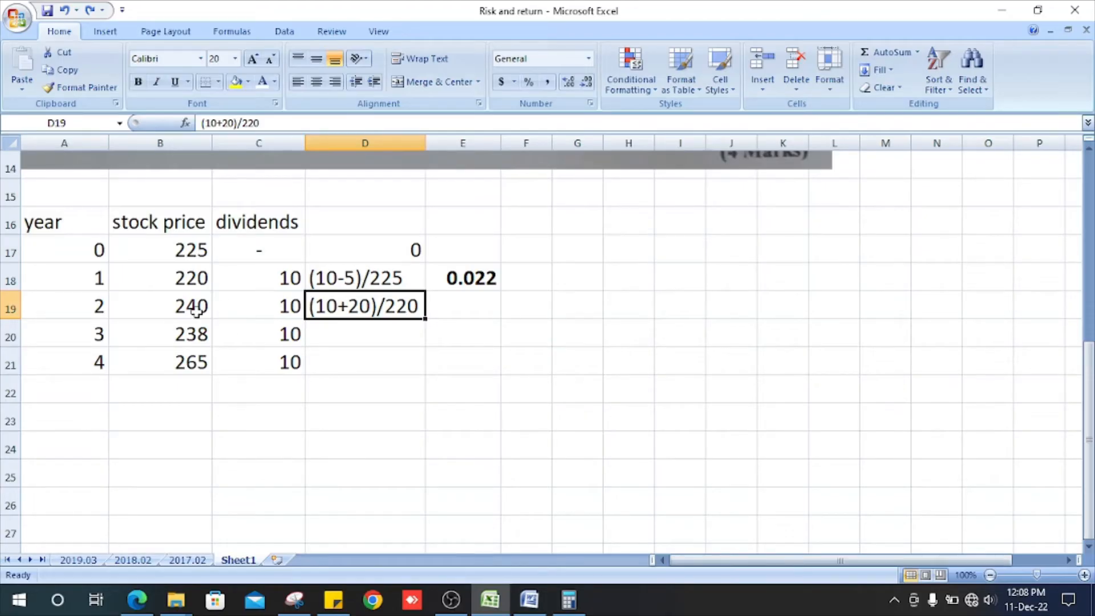
pyautogui.moveTo(168, 302)
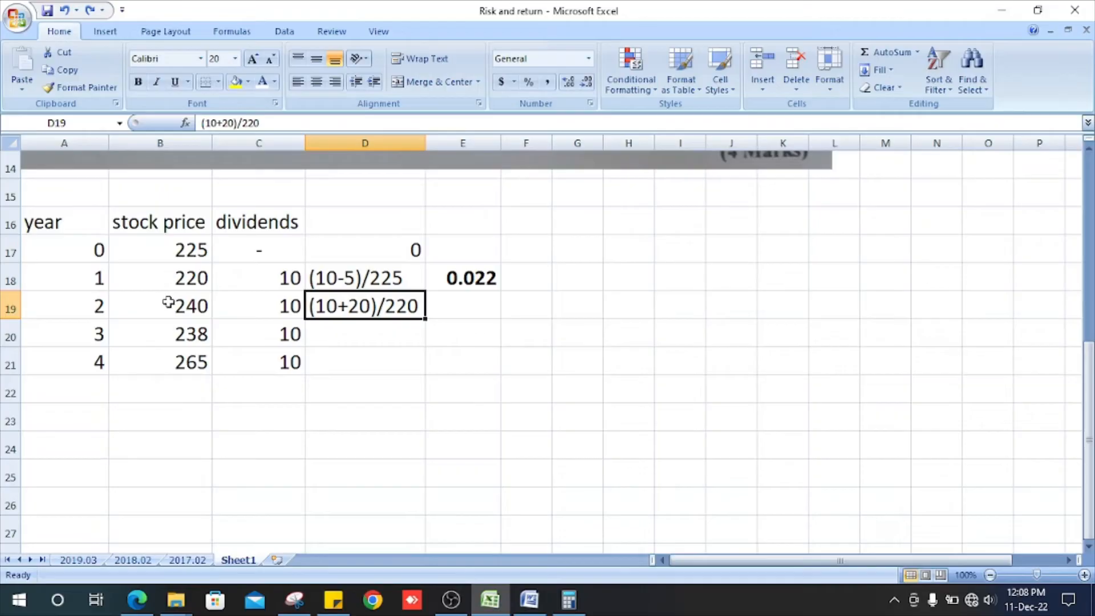
pyautogui.moveTo(183, 278)
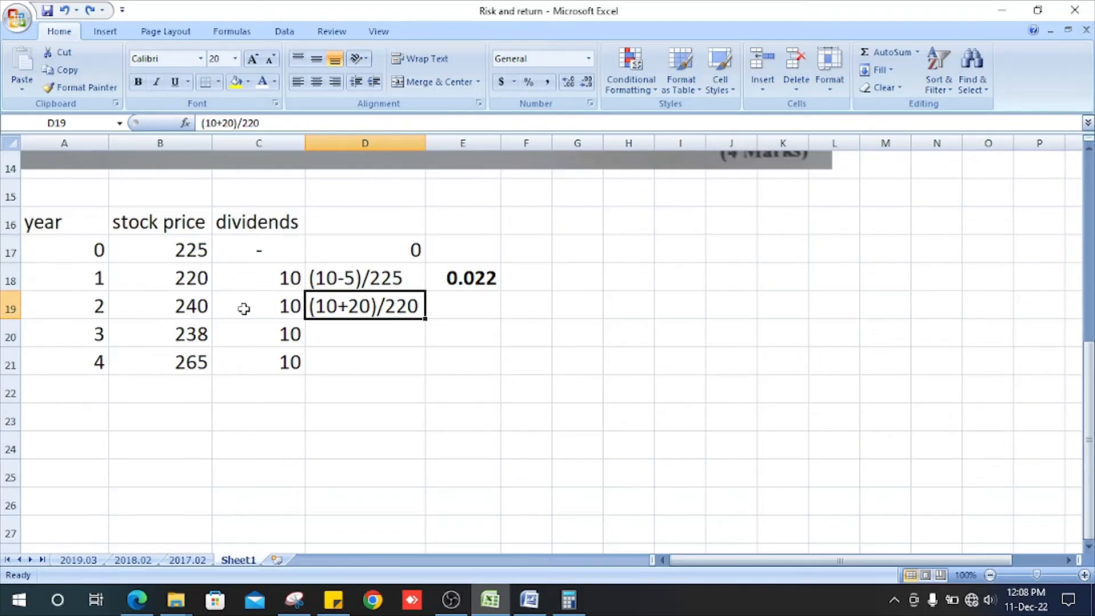
pyautogui.moveTo(193, 293)
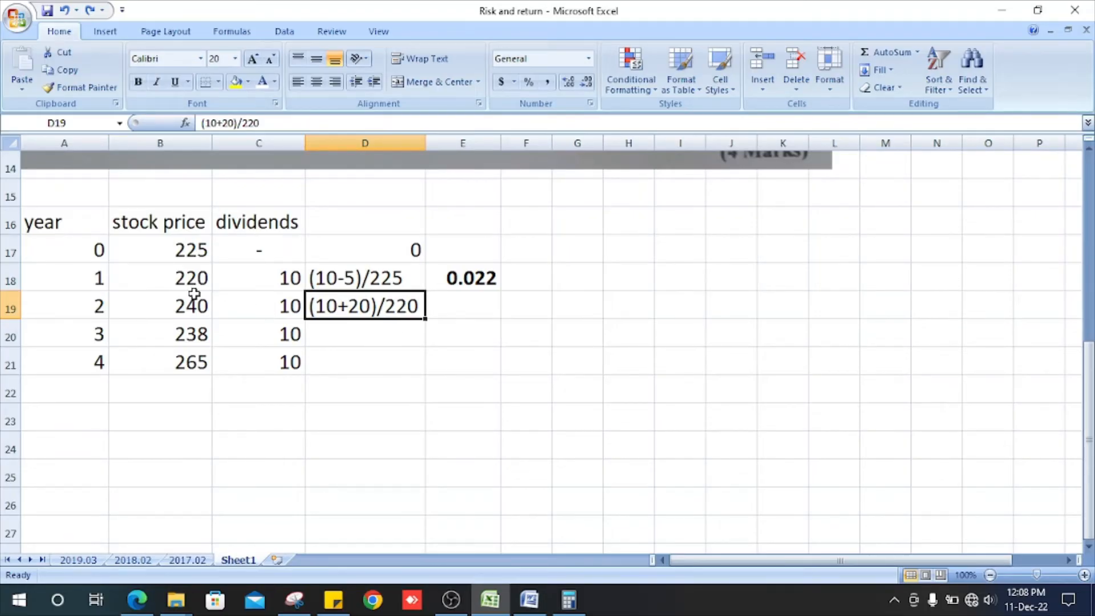
pyautogui.click(160, 277)
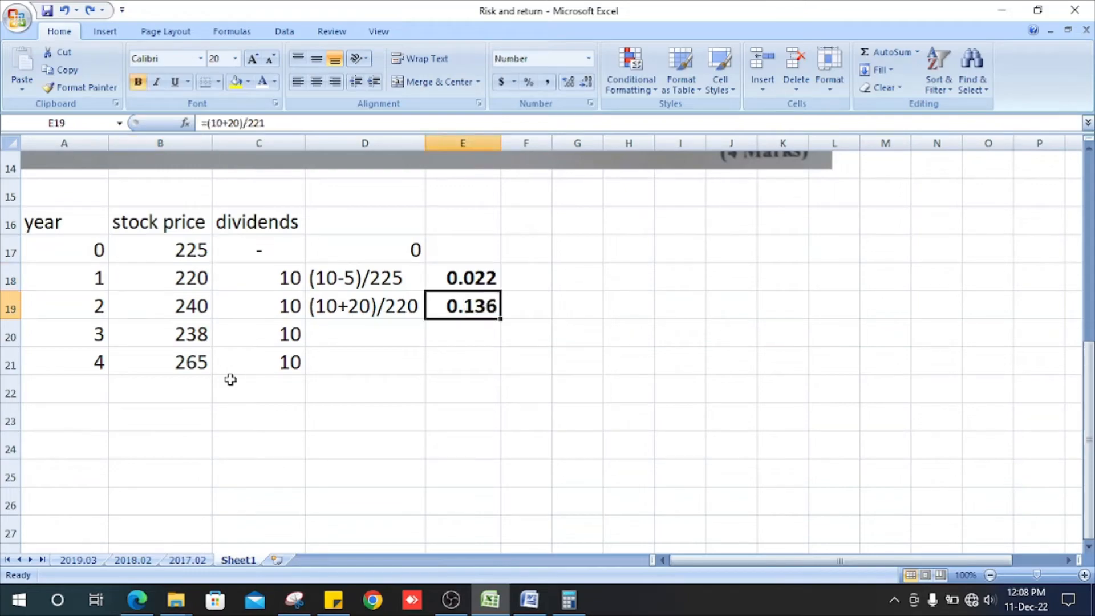
pyautogui.write('(10-2)/240')
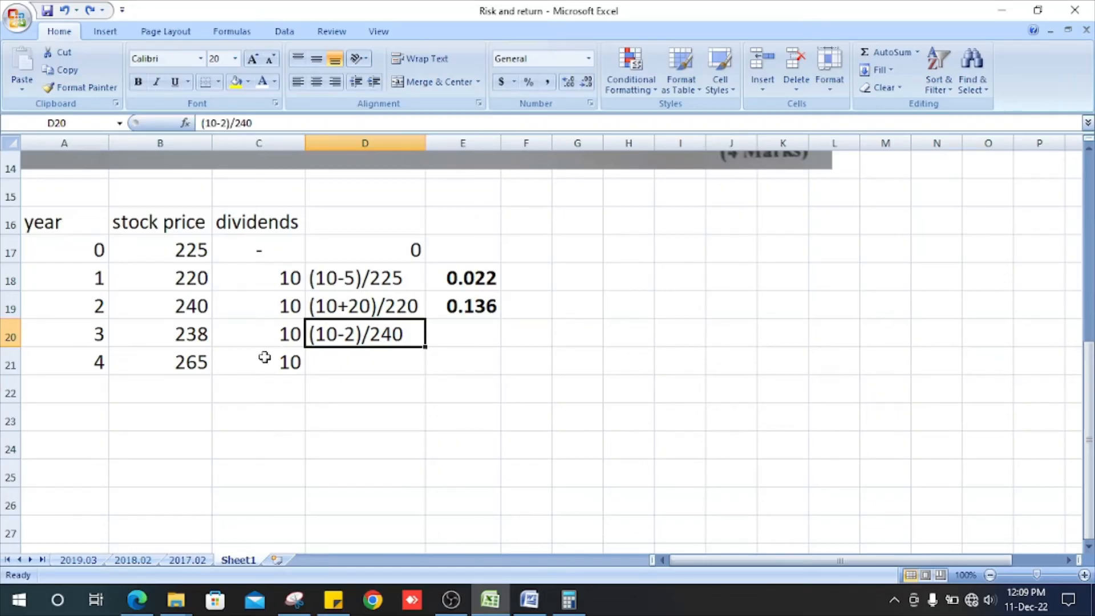
pyautogui.moveTo(217, 328)
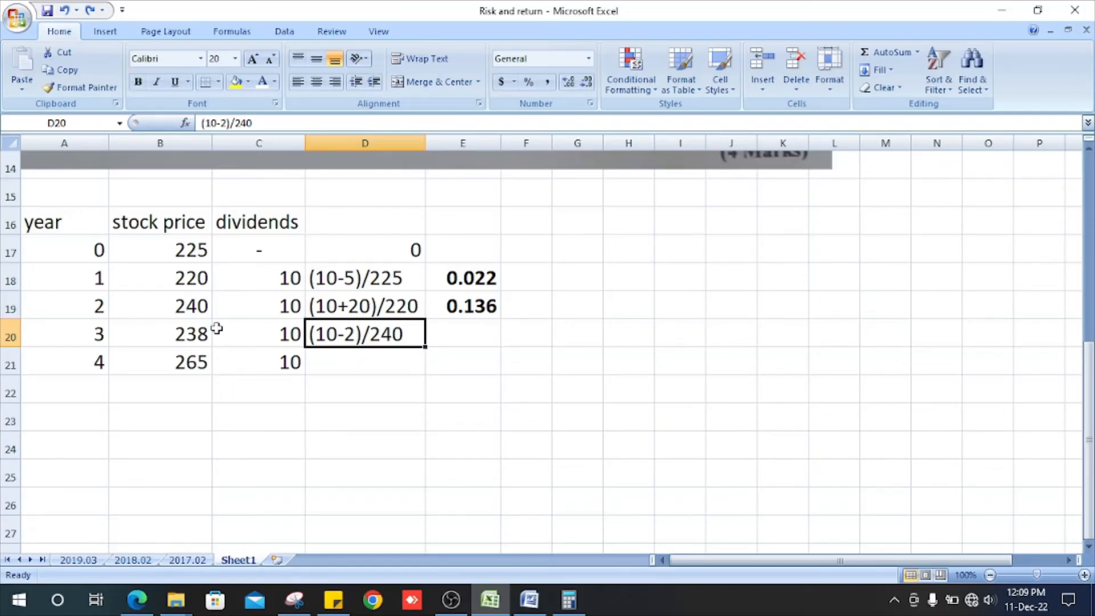
pyautogui.moveTo(186, 435)
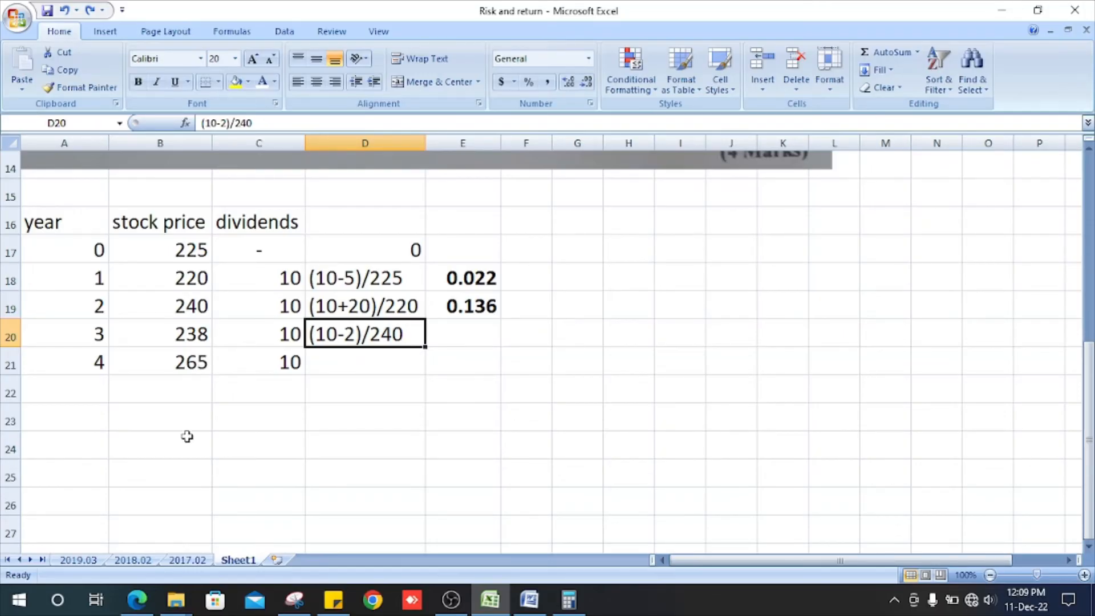
pyautogui.moveTo(366, 334)
pyautogui.write('=(10-2)/241')
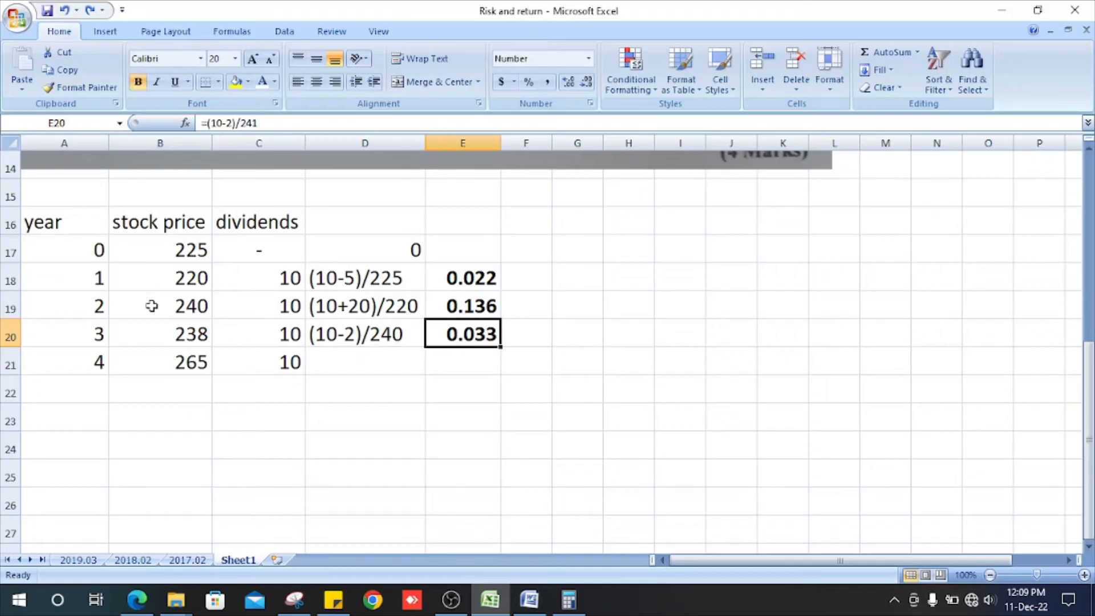
pyautogui.moveTo(468, 408)
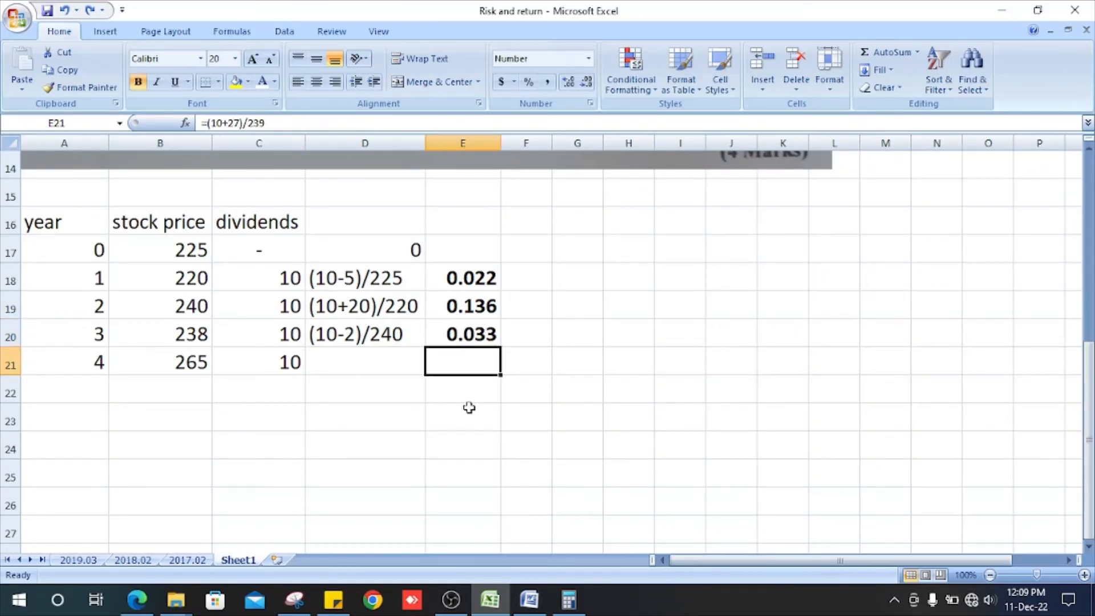
# Enter (10+27)/238 for year 4 and its return 0.155 in the results column.
pyautogui.click(365, 362)
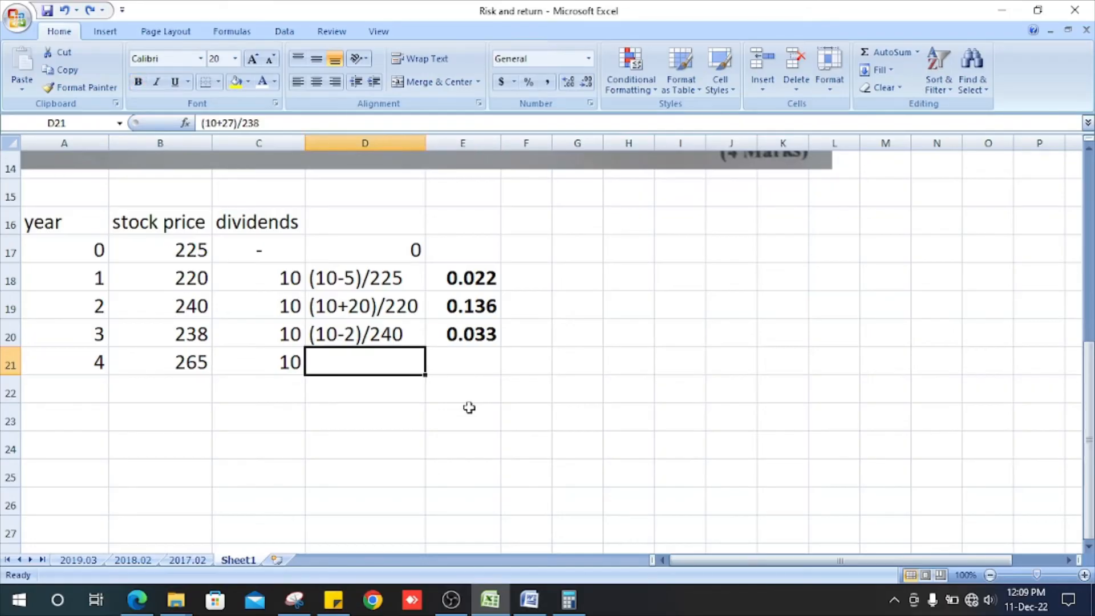
pyautogui.write('(10+27)/238')
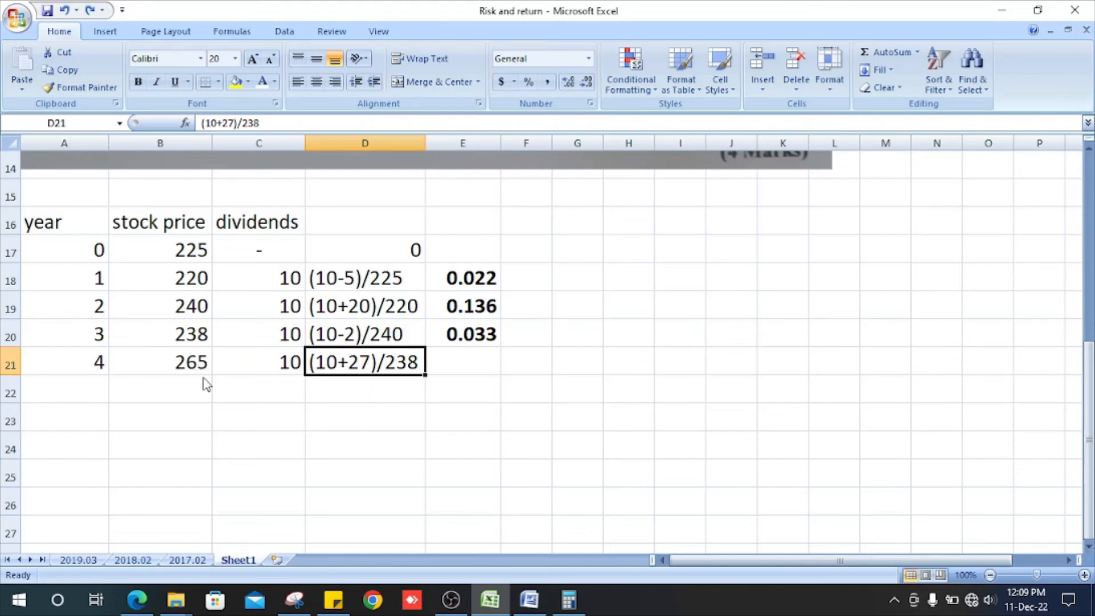
pyautogui.moveTo(204, 379)
pyautogui.write('=(10+27)/239')
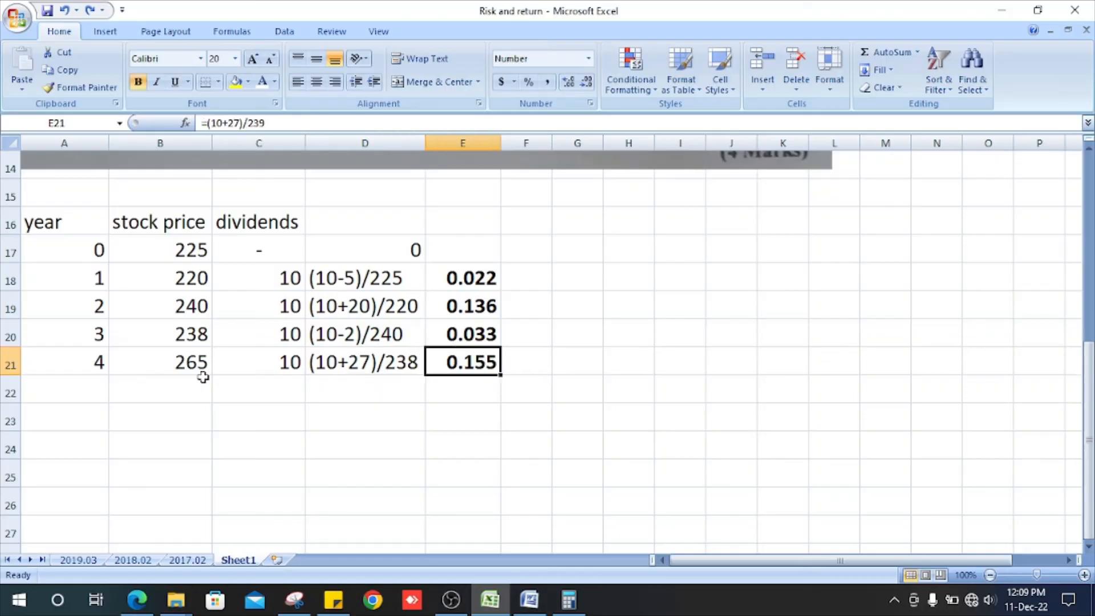
pyautogui.click(627, 333)
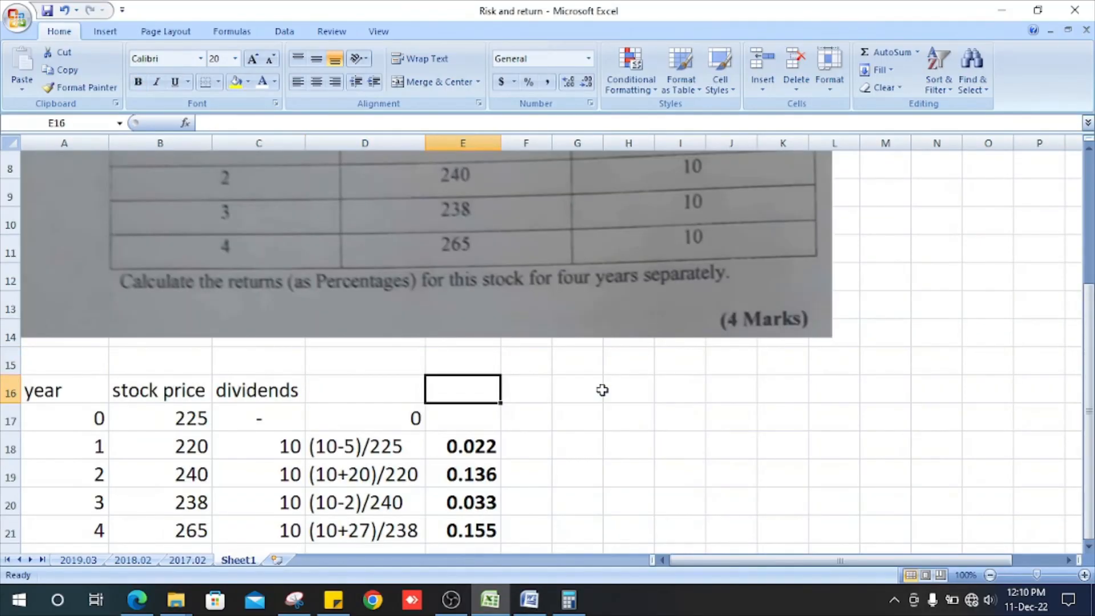
# Start typing 'r' as the heading above the yearly return results.
pyautogui.write('r')
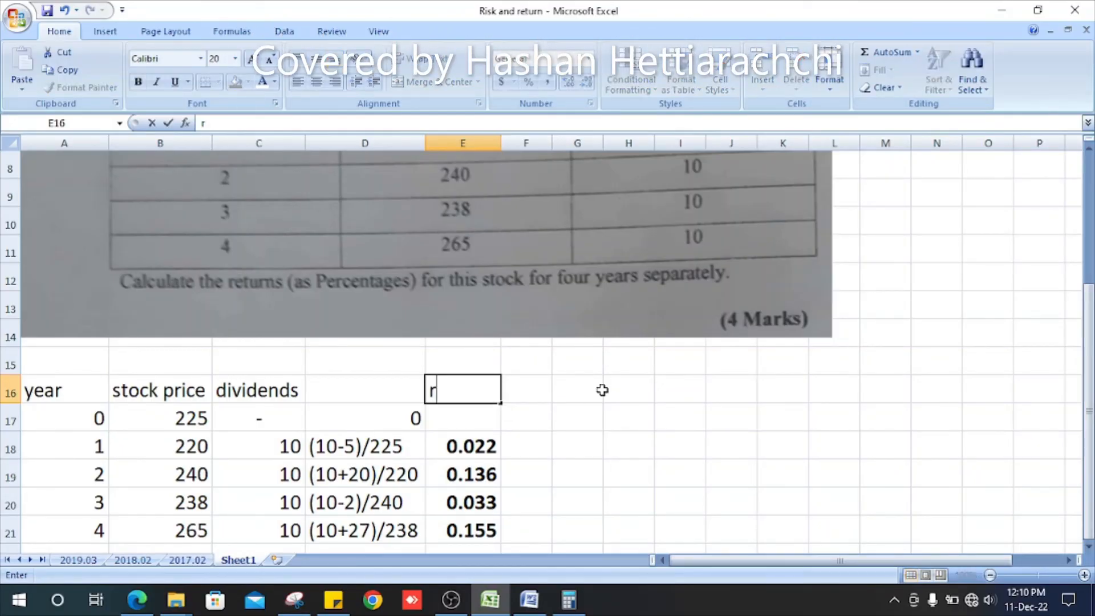